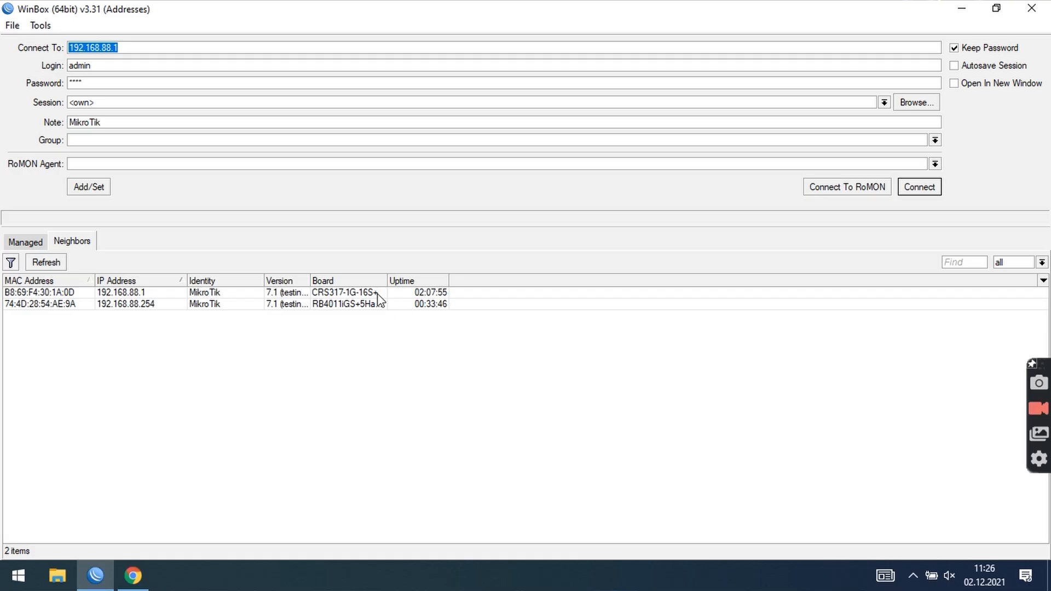
# - Connect WinBox to the CRS317-1G-16S+ switch at 192.168.88.1 from the Neighbors list
pyautogui.click(201, 293)
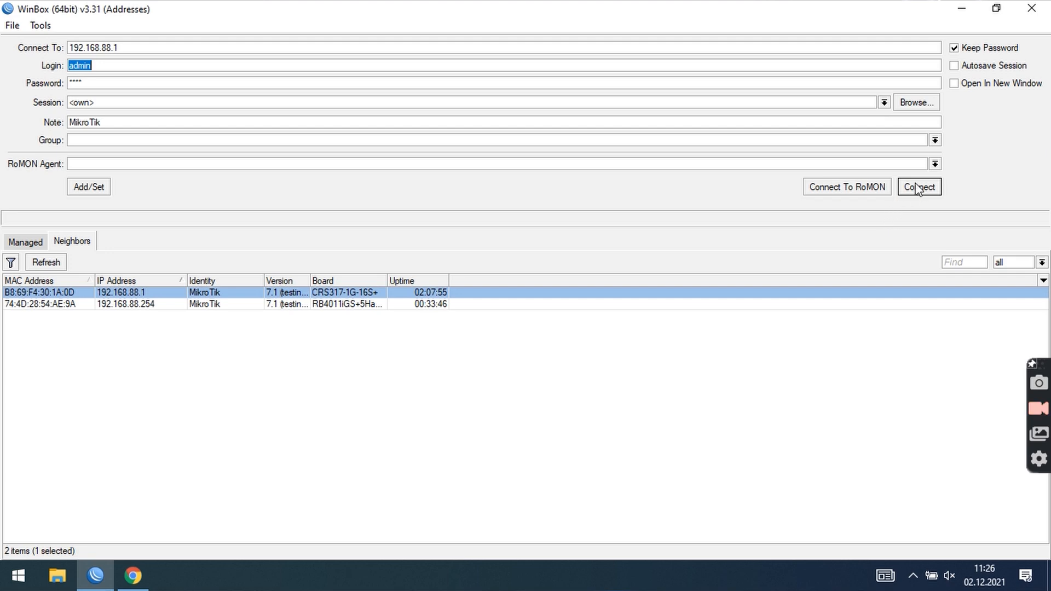
pyautogui.click(920, 186)
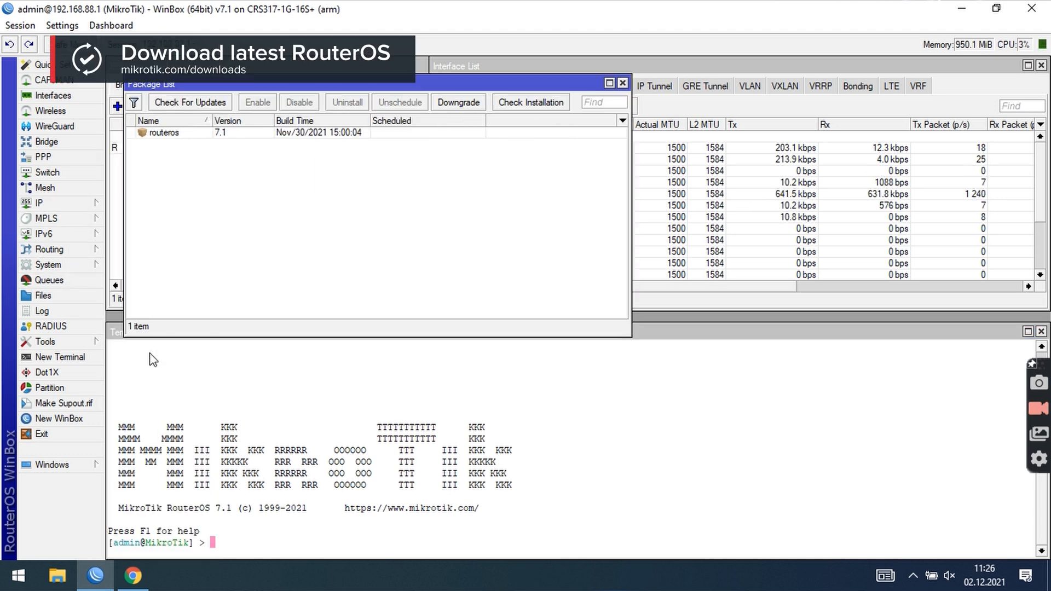
# - Close the package list and disable ports sfp-sfpplus1 through sfp-sfpplus4
pyautogui.click(190, 101)
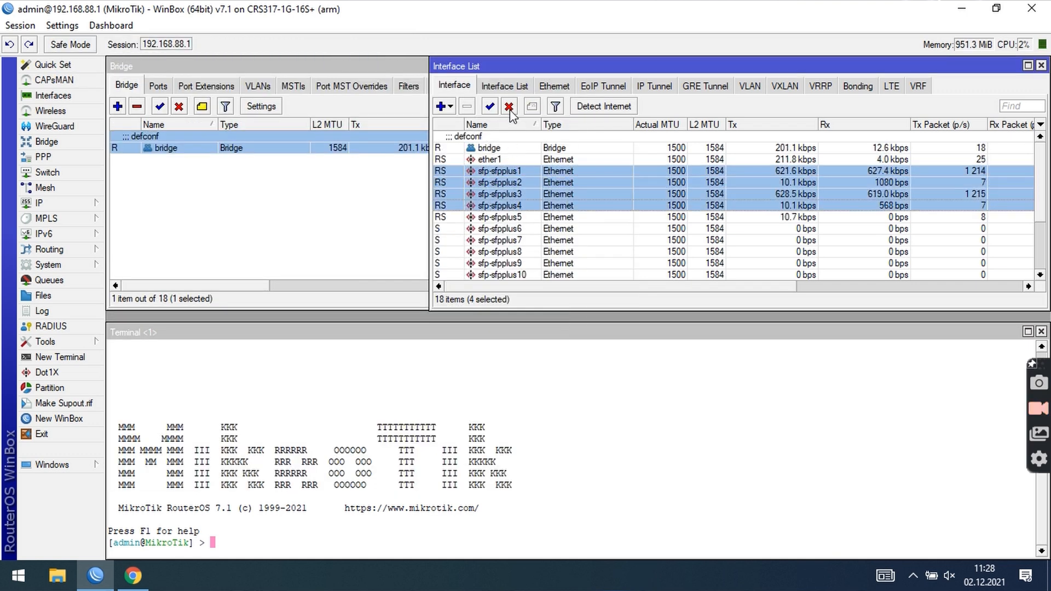
pyautogui.click(510, 105)
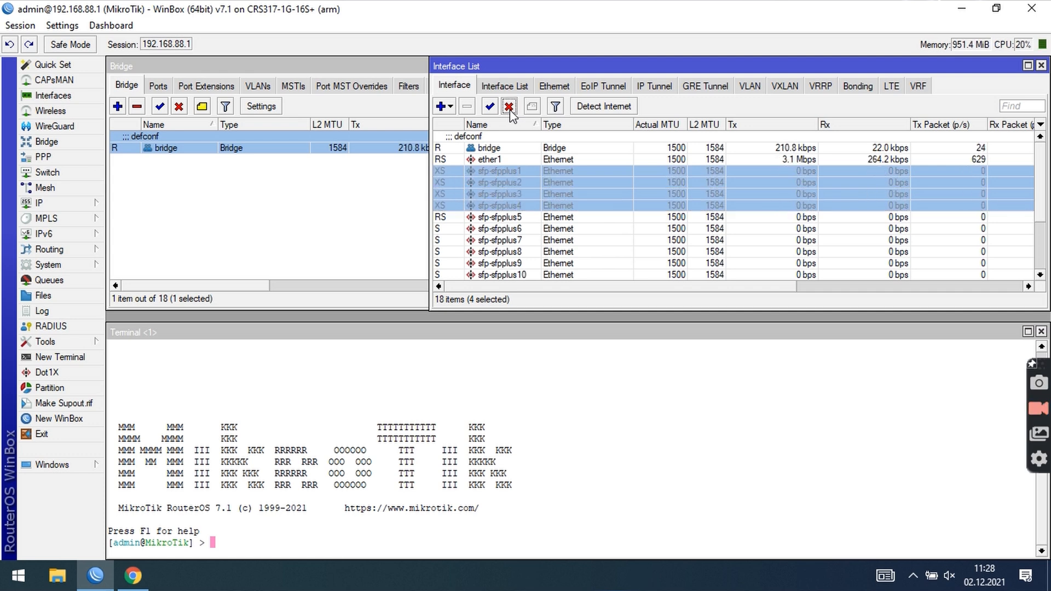
pyautogui.moveTo(509, 106)
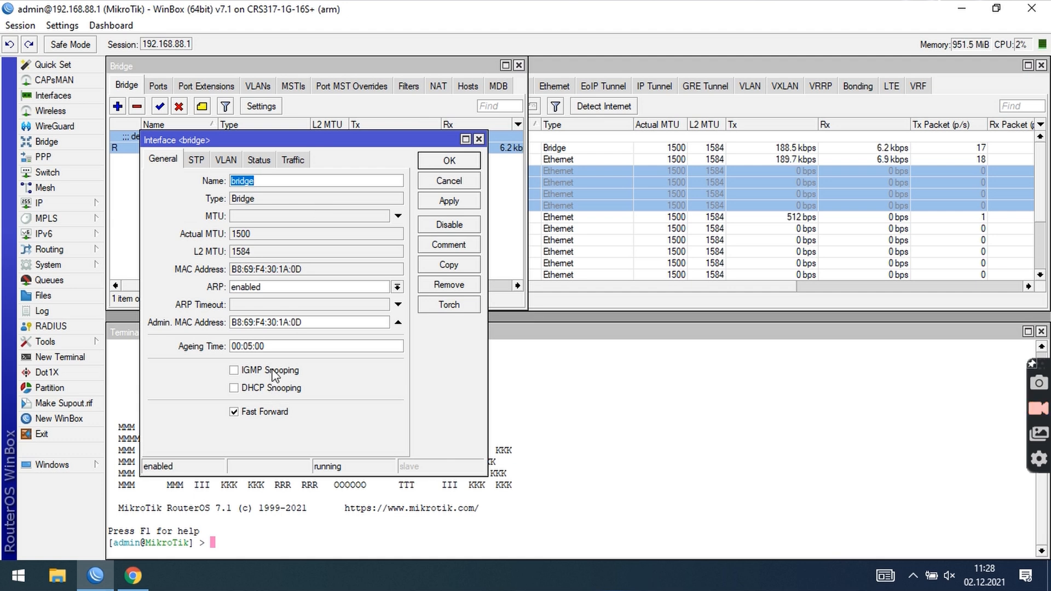
# - Tick IGMP Snooping on the CRS317 bridge and apply the change
pyautogui.click(233, 370)
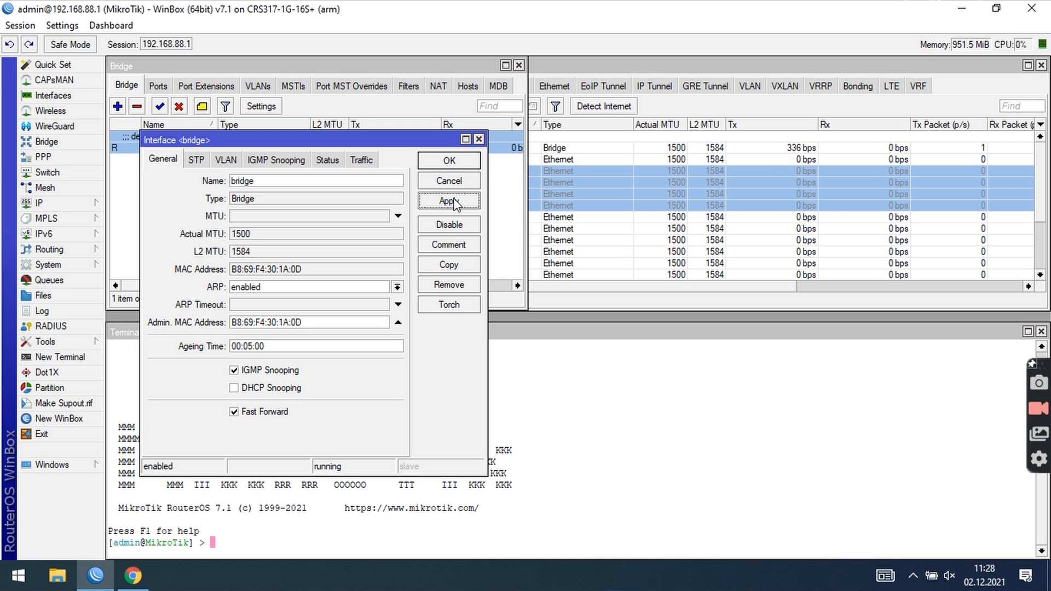
pyautogui.click(276, 160)
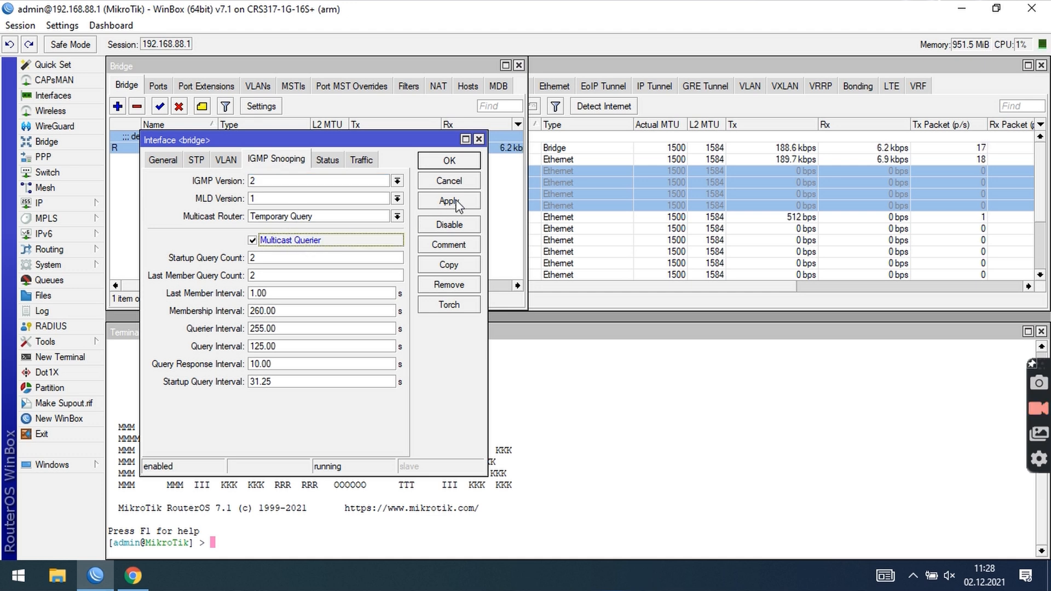
# - Apply the multicast querier, review bridge status, then tick Fast Leave on sfp-sfpplus1
pyautogui.click(448, 200)
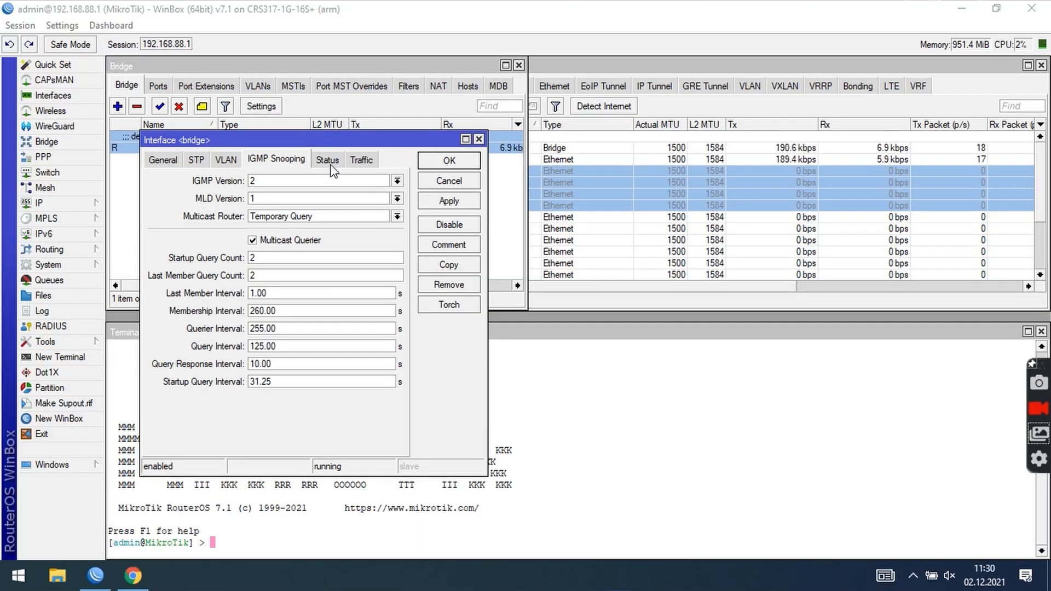
pyautogui.click(327, 159)
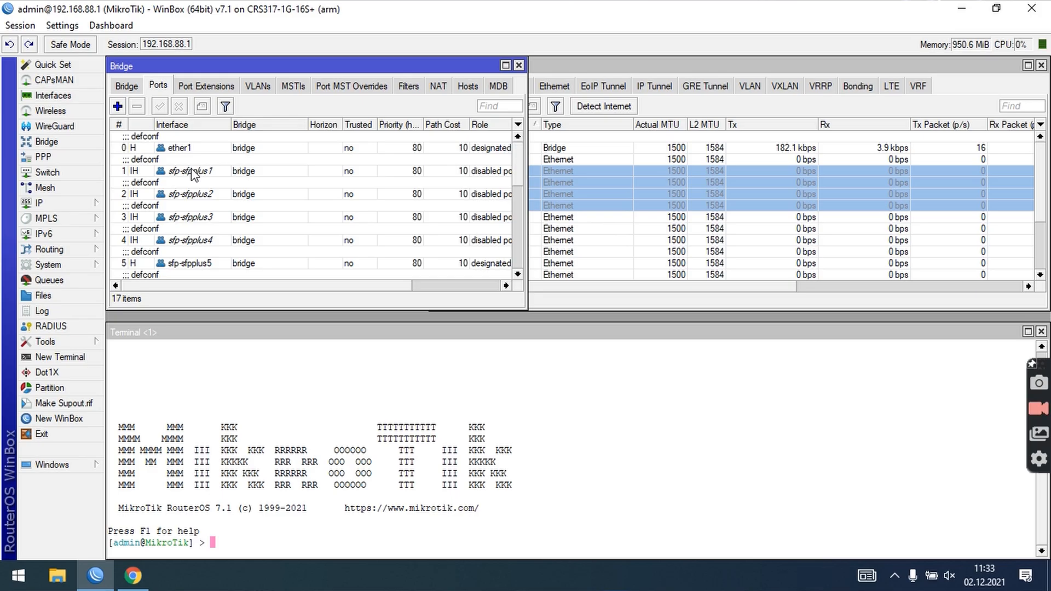
pyautogui.doubleClick(191, 170)
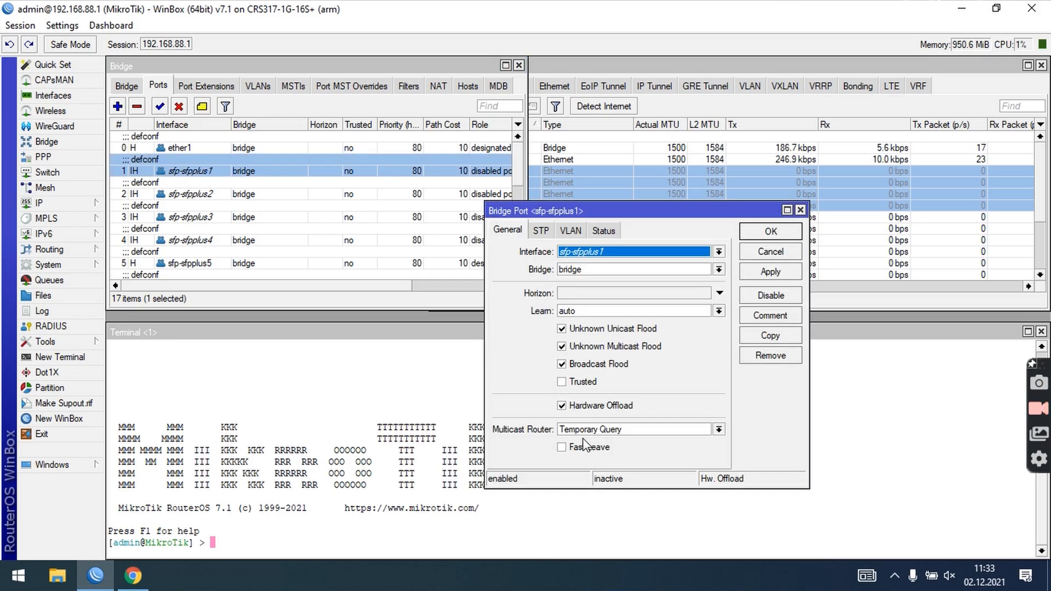
pyautogui.click(561, 448)
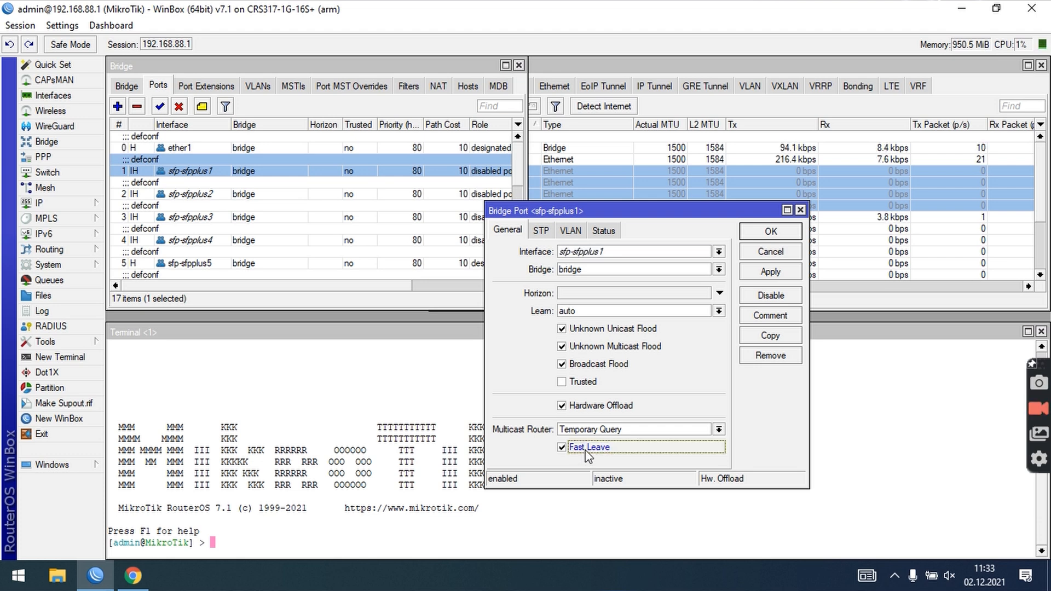
pyautogui.moveTo(356, 416)
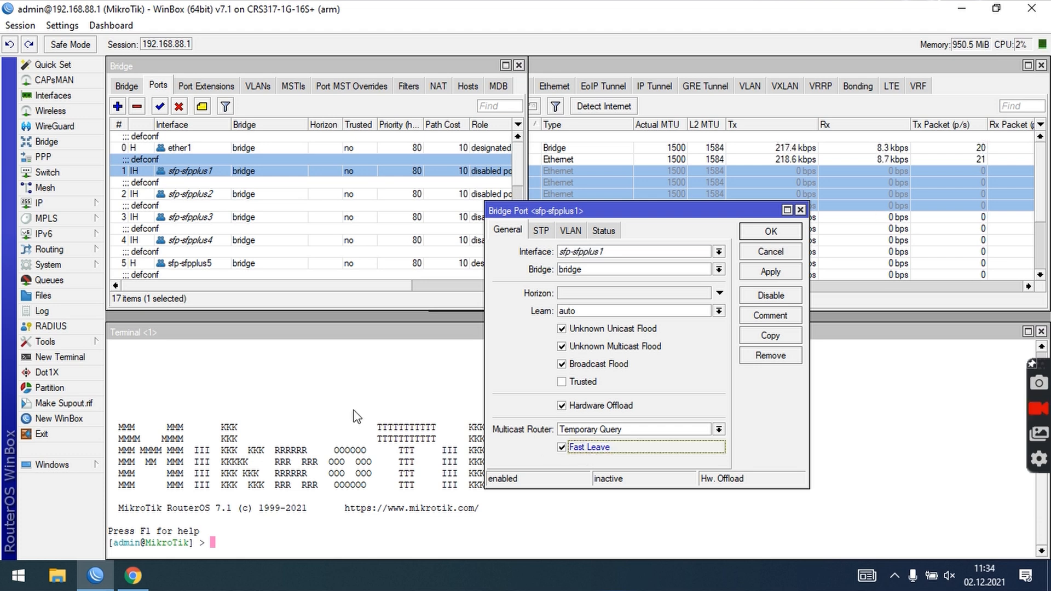
# - Run 'interface/bridge/port set [find] fast-leave=yes' in the WinBox terminal
pyautogui.write('interface/bridge/')
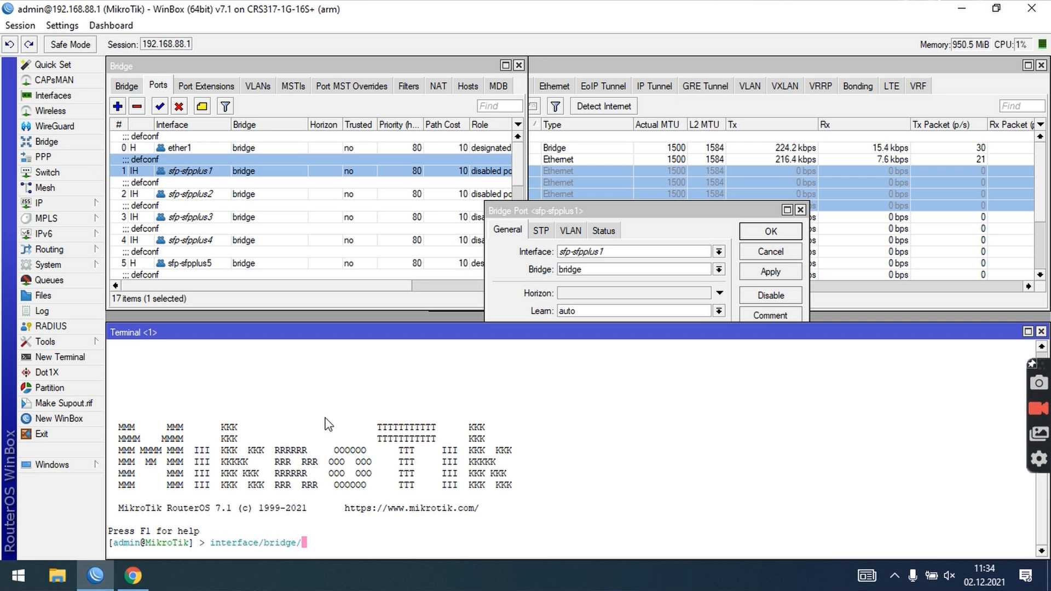
pyautogui.write('port set')
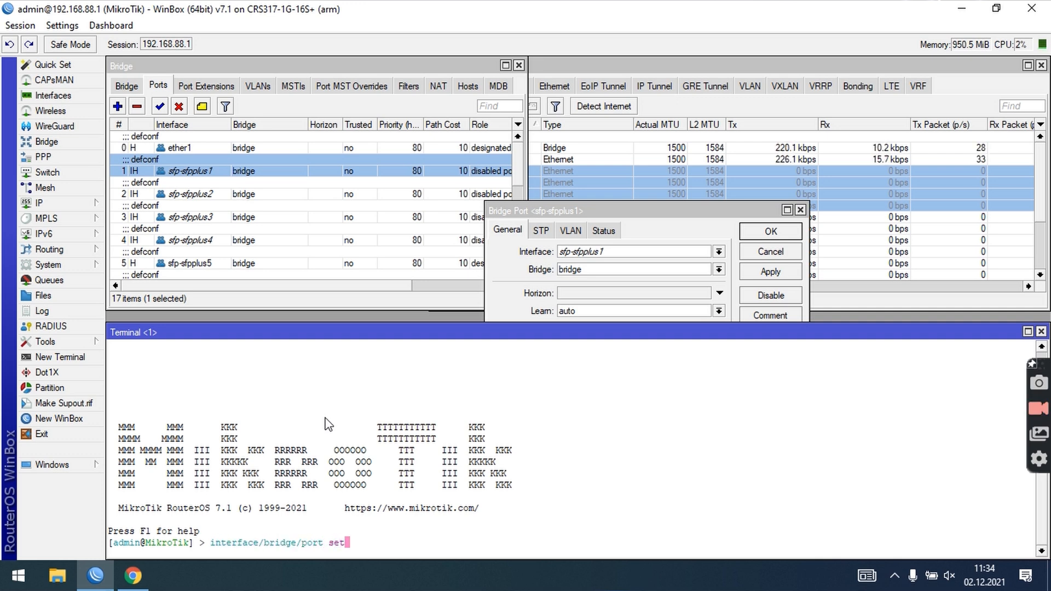
pyautogui.write('[fi')
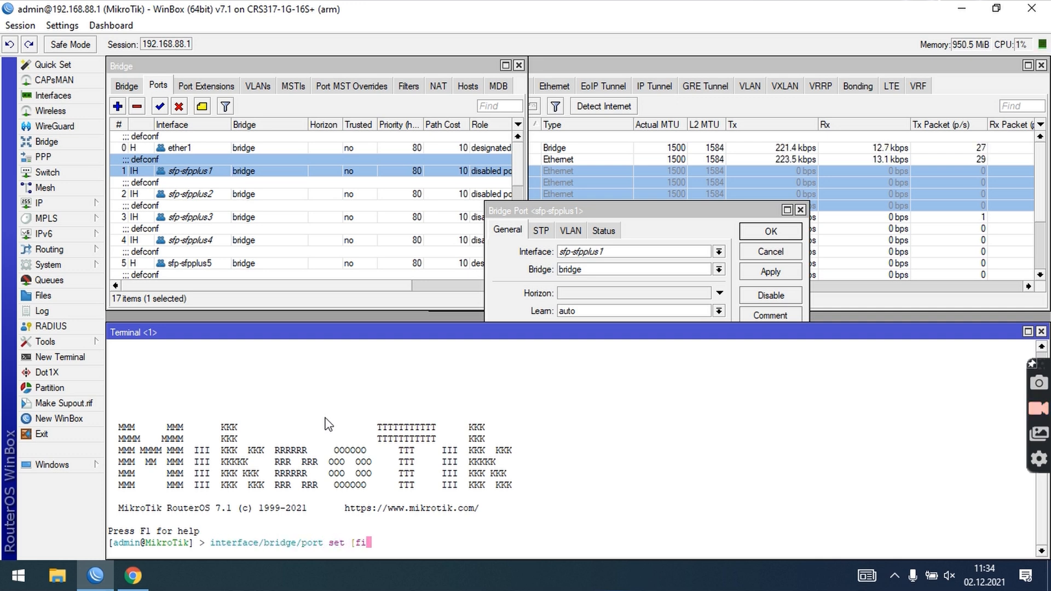
pyautogui.write('nd] las')
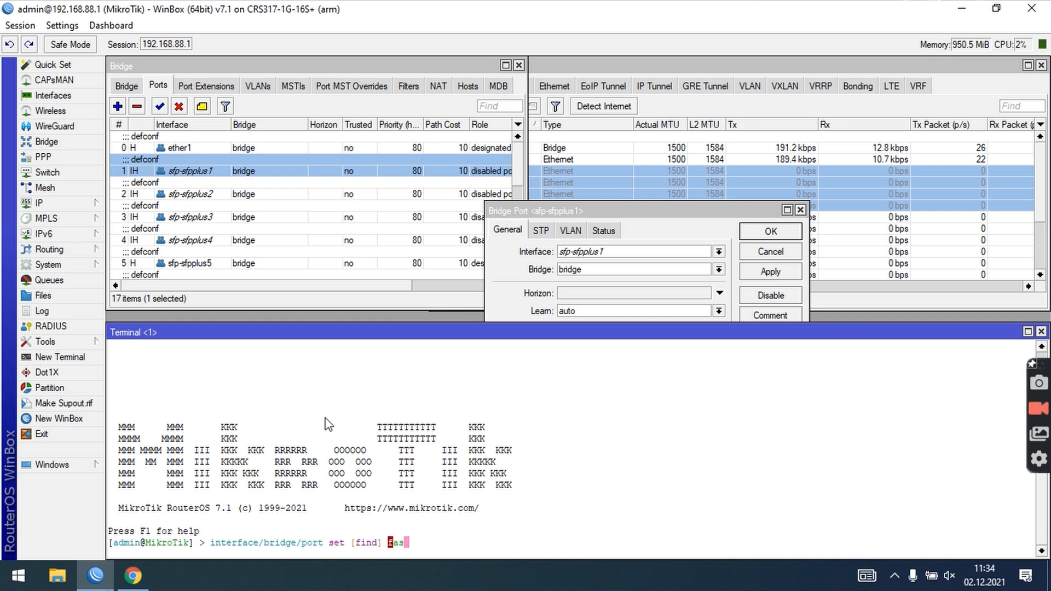
pyautogui.press('Return')
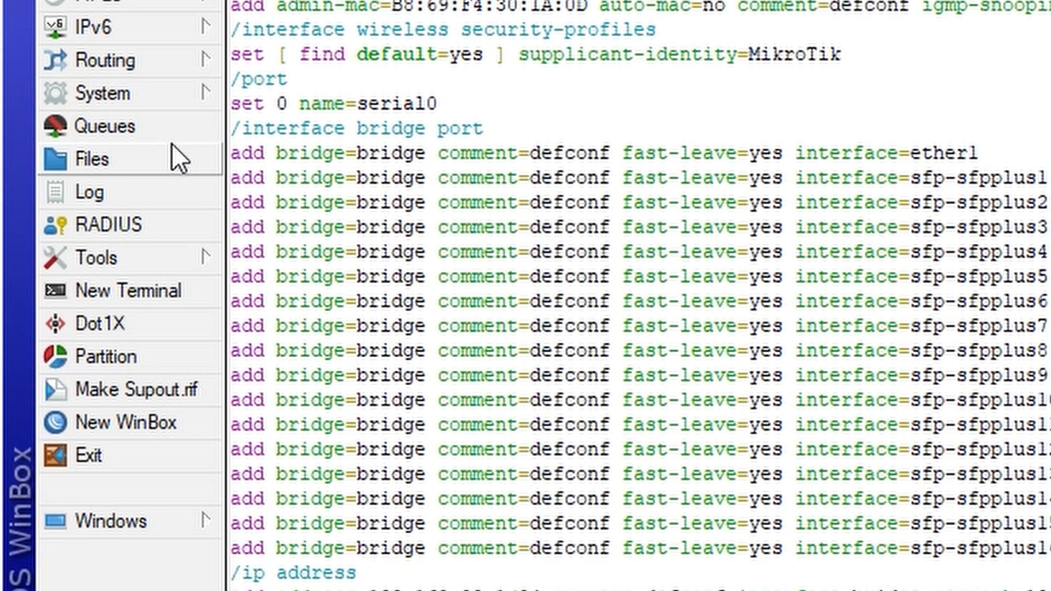
# - Bring up the BlueRiver AV Manager page listing receivers RX1, RX2 and transmitters TX1, TX2
pyautogui.click(90, 158)
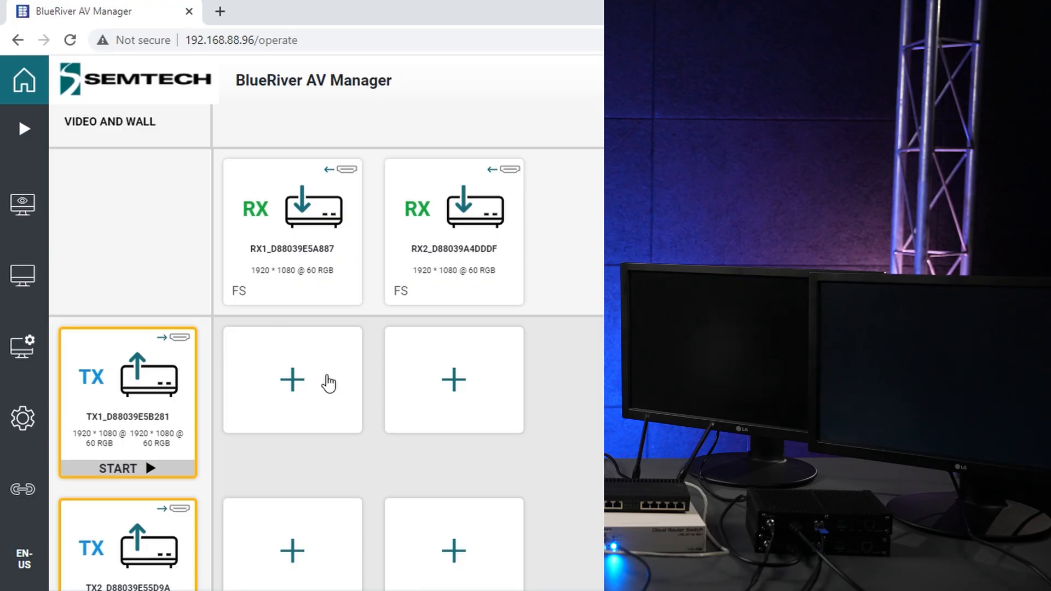
# - Stream TX1 to RX1, inspect sfp-sfpplus5 traffic, and run system/resource/monitor in a new terminal
pyautogui.click(127, 468)
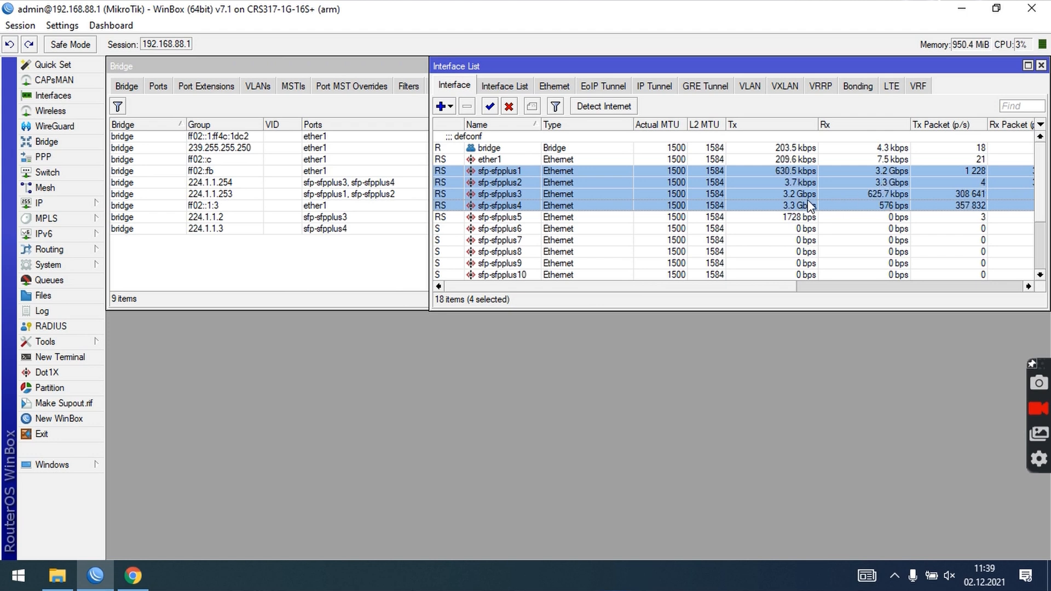
pyautogui.click(499, 217)
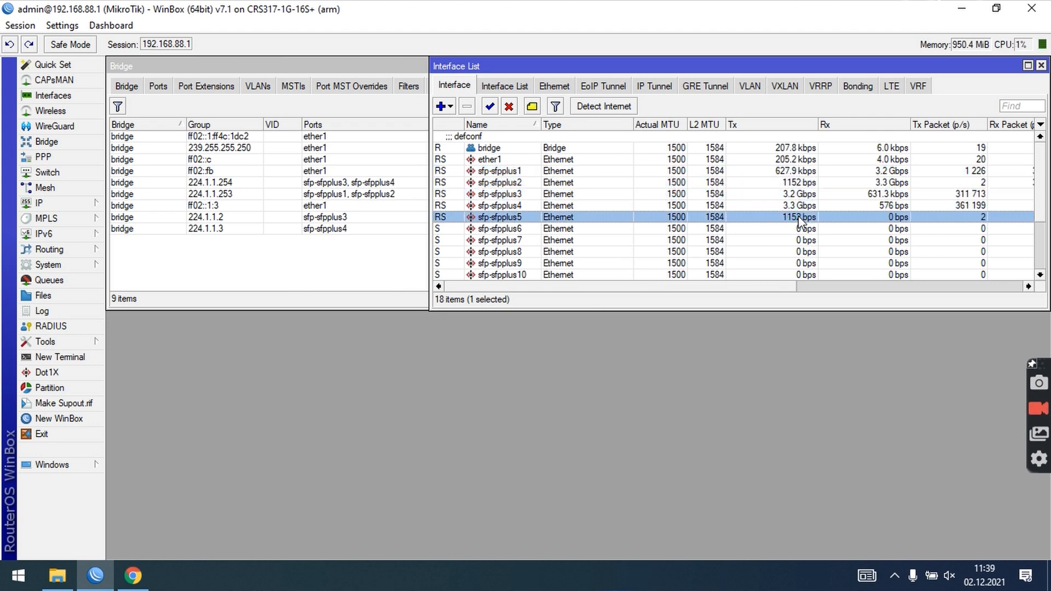
pyautogui.click(59, 356)
pyautogui.write('system/resource/')
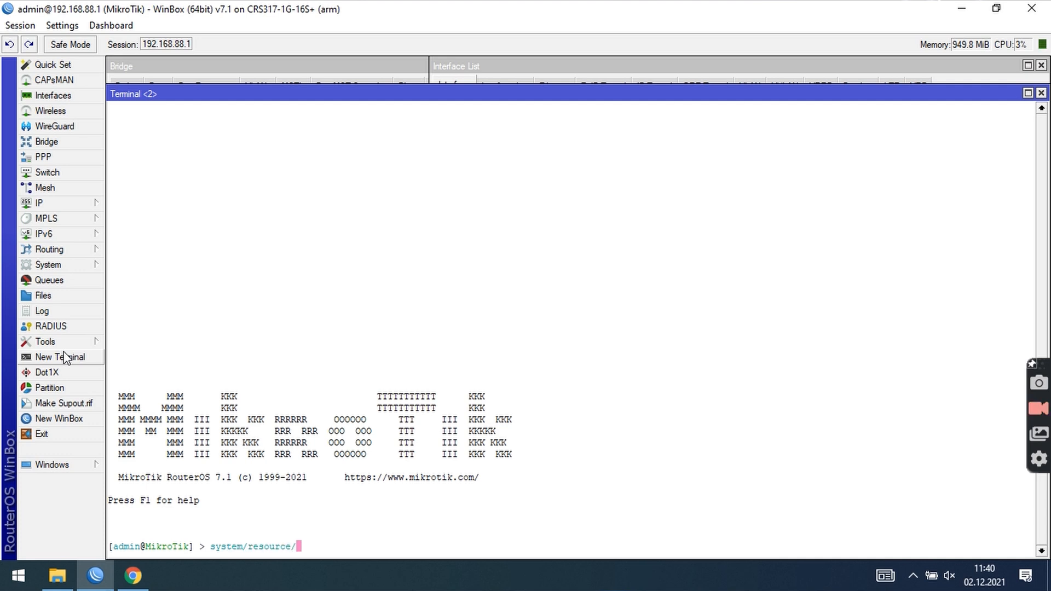
pyautogui.press('Return')
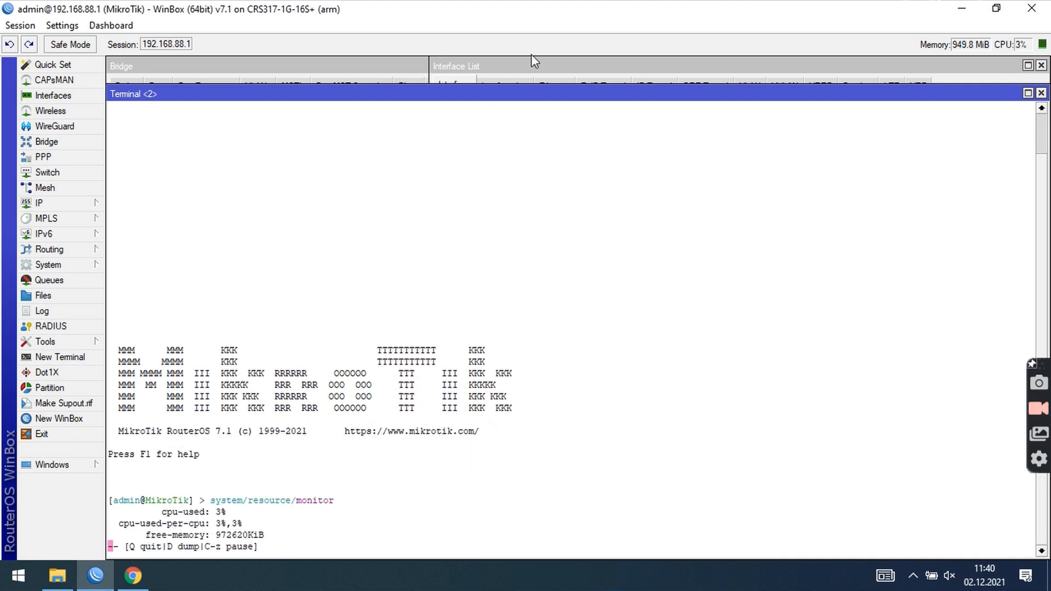